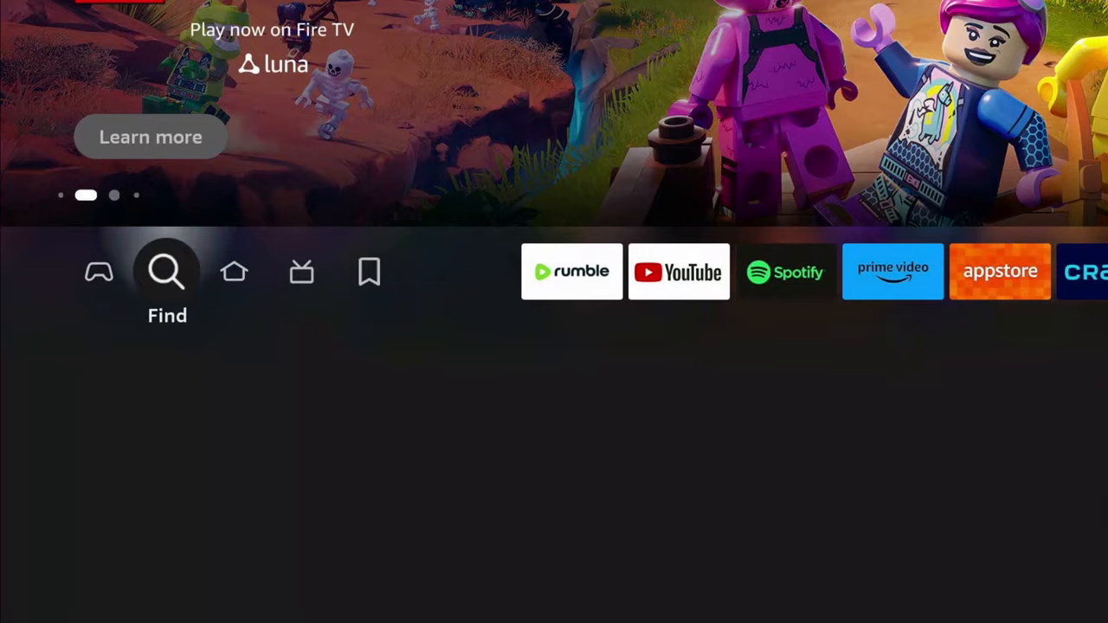
Search for 'Do' and choose the Downloader suggestion
click(166, 270)
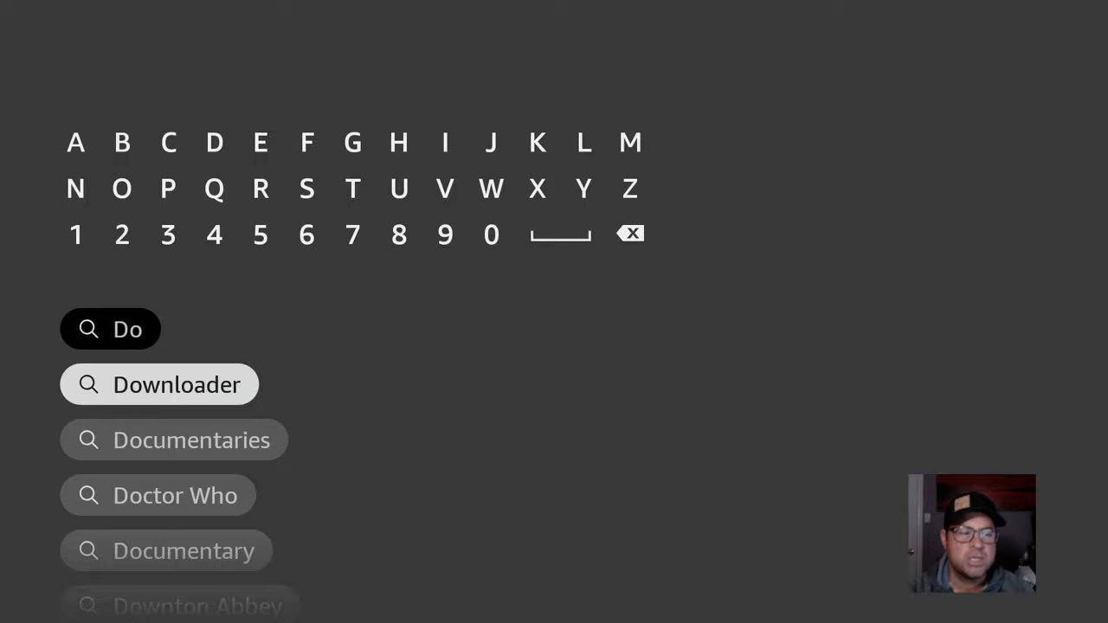
click(159, 384)
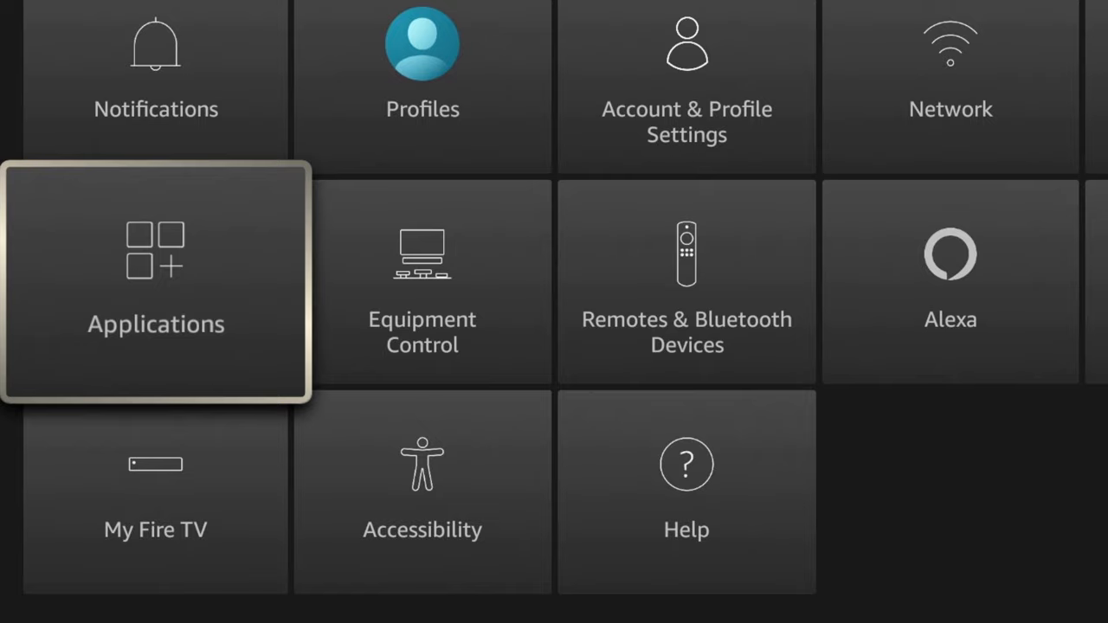
Review Developer Options under My Fire TV, with ADB debugging on and Install unknown apps selected
key(Down)
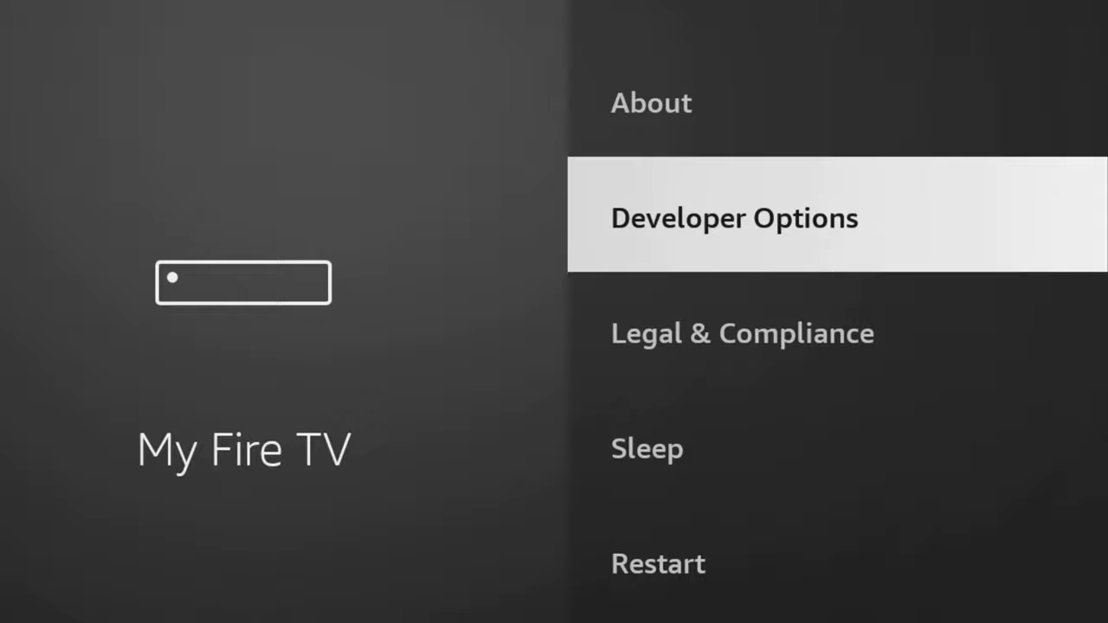
click(651, 102)
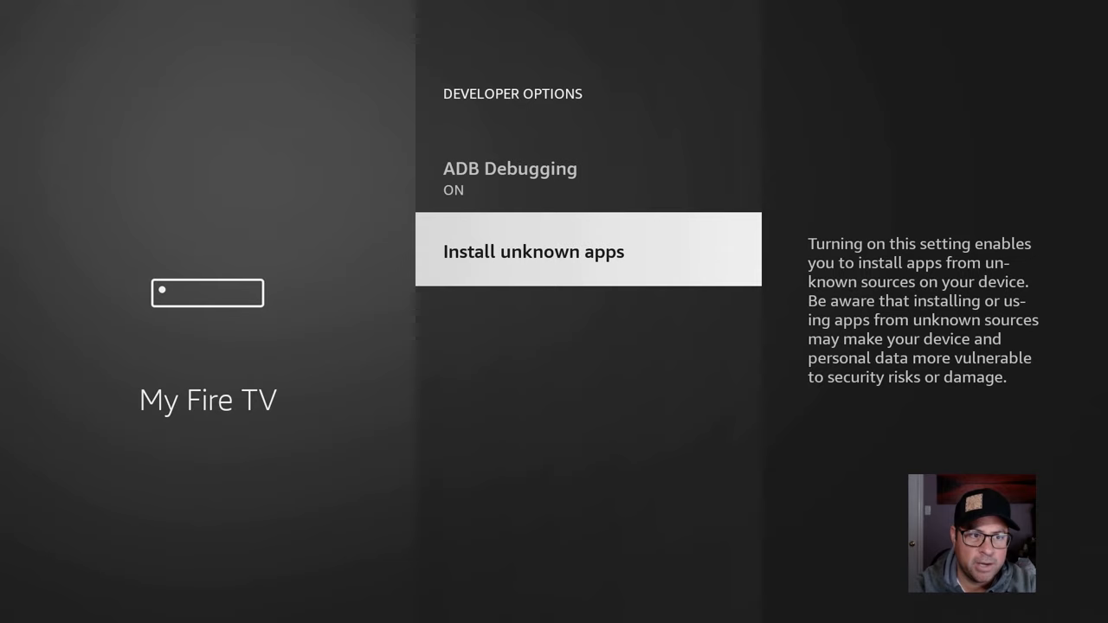
click(533, 251)
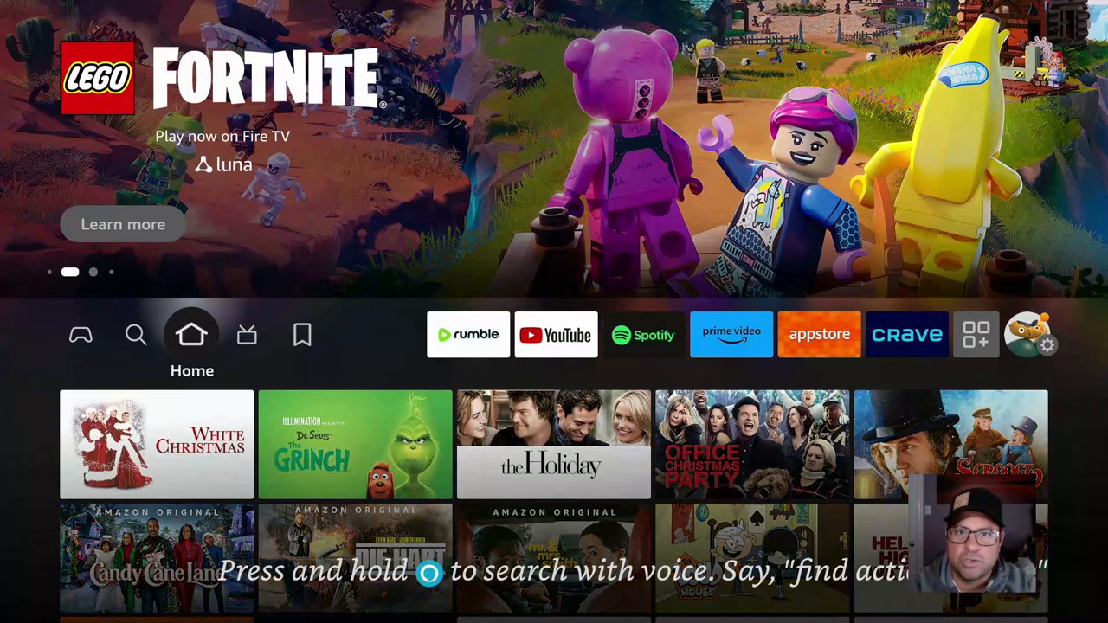
Search for 'Ip', choose the Ipvanish suggestion and open the IPVanish VPN app tile
click(135, 336)
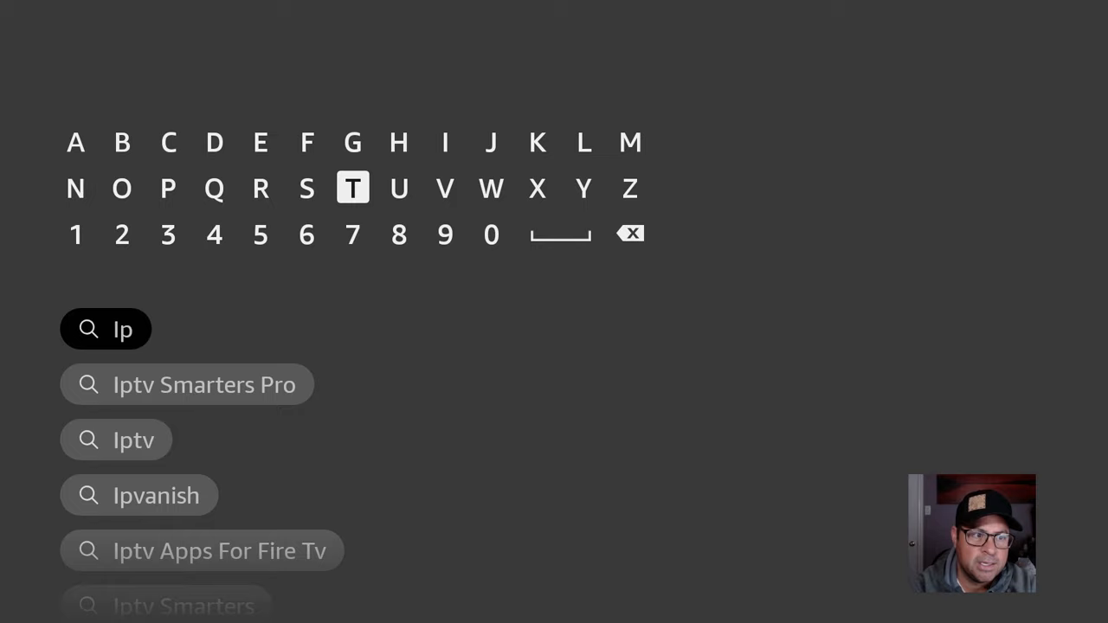
click(156, 495)
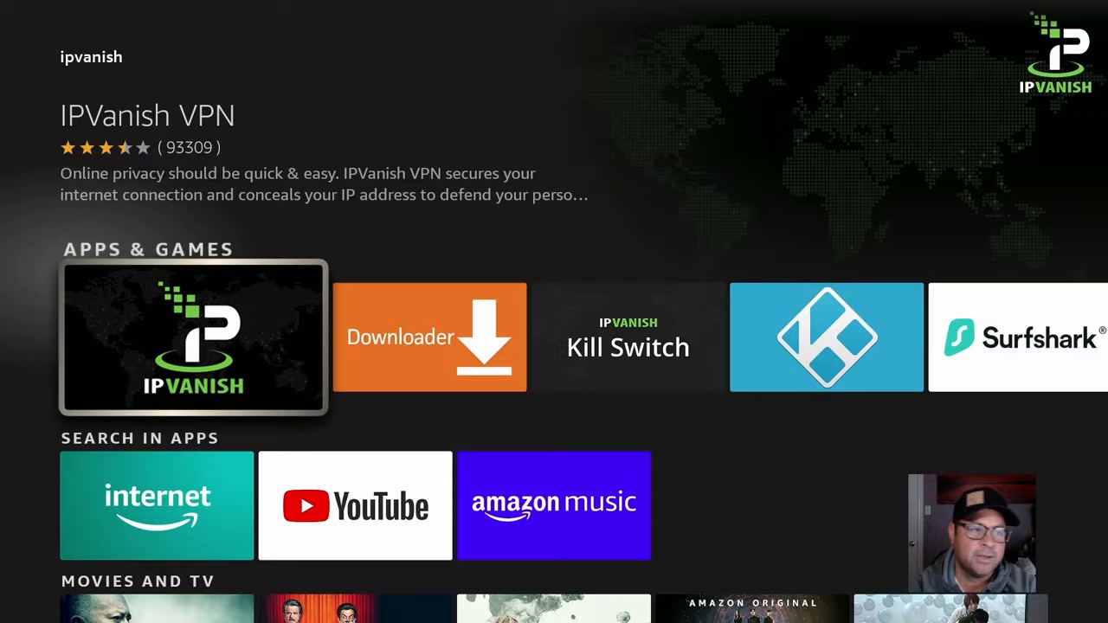
click(194, 336)
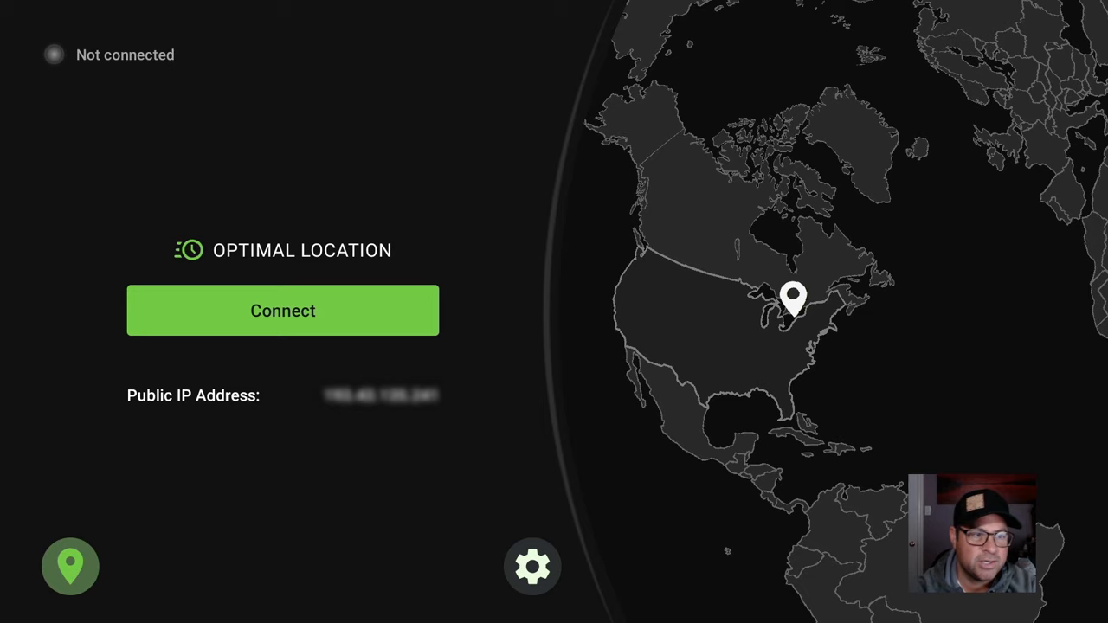
Connect IPVanish, accept the connection request and choose the United States location
click(69, 566)
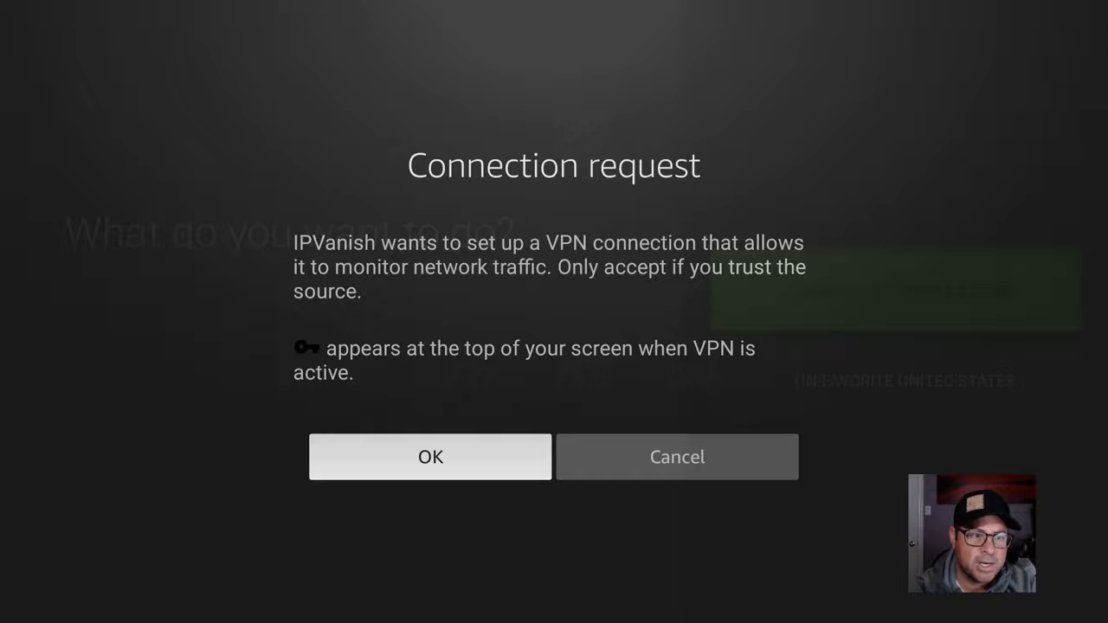
click(429, 457)
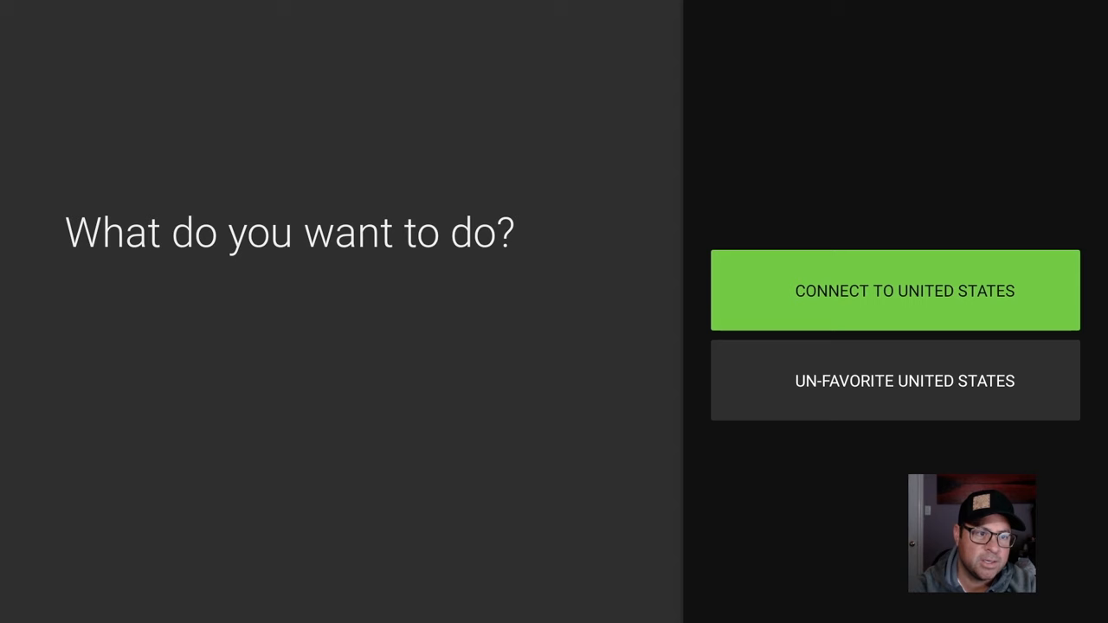
click(896, 291)
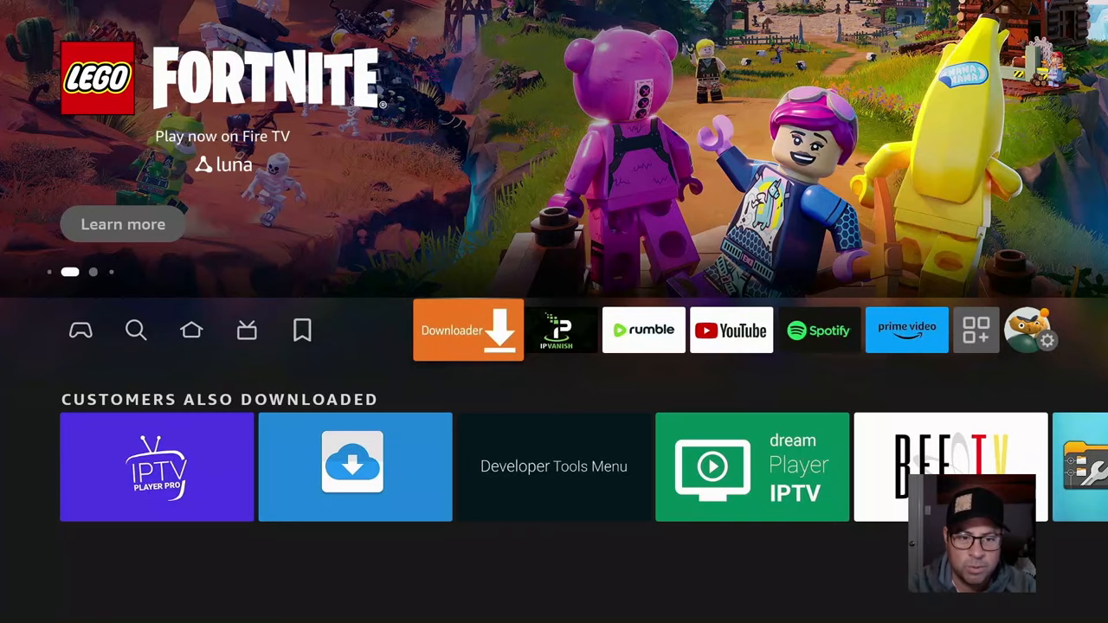
Launch Downloader, allow file access and enter code 370178 in the URL field
click(468, 329)
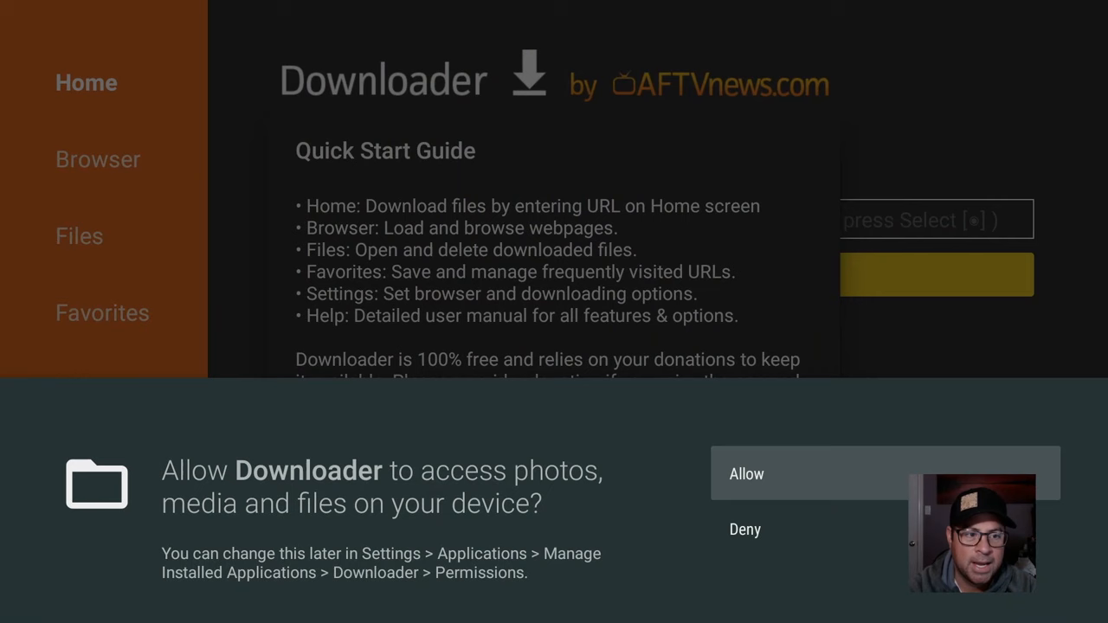
click(746, 474)
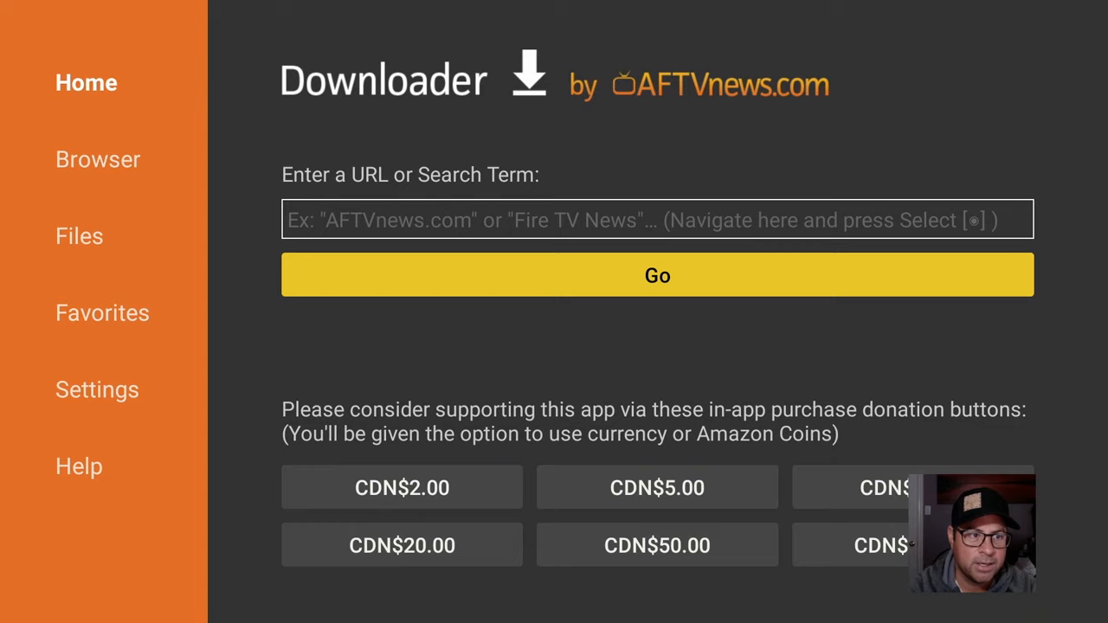
mouse_move(658, 218)
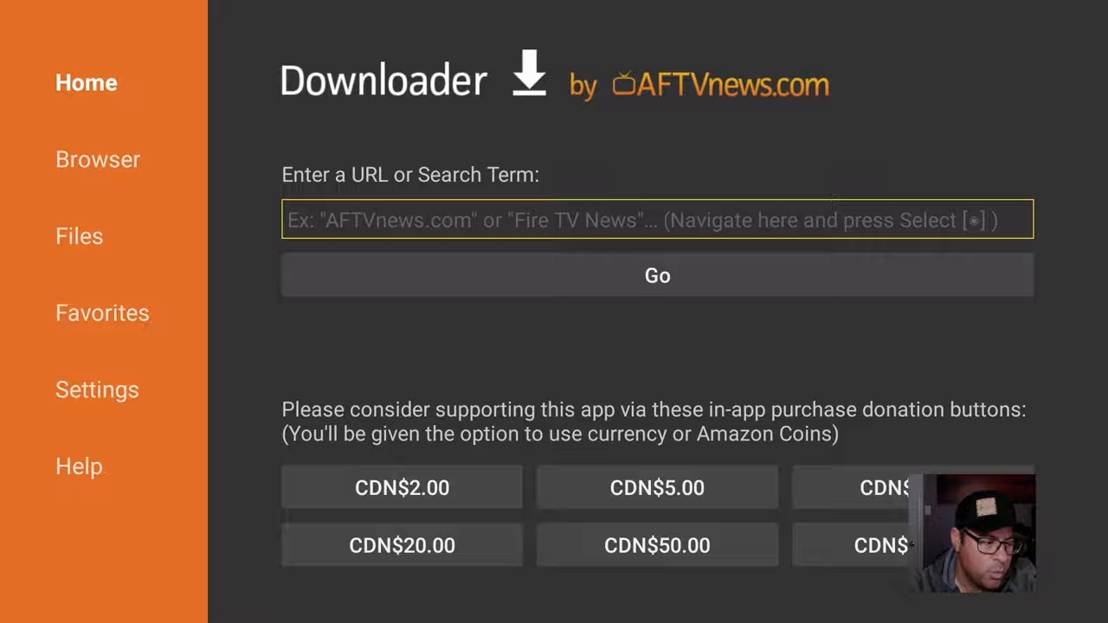
click(657, 218)
text(370178)
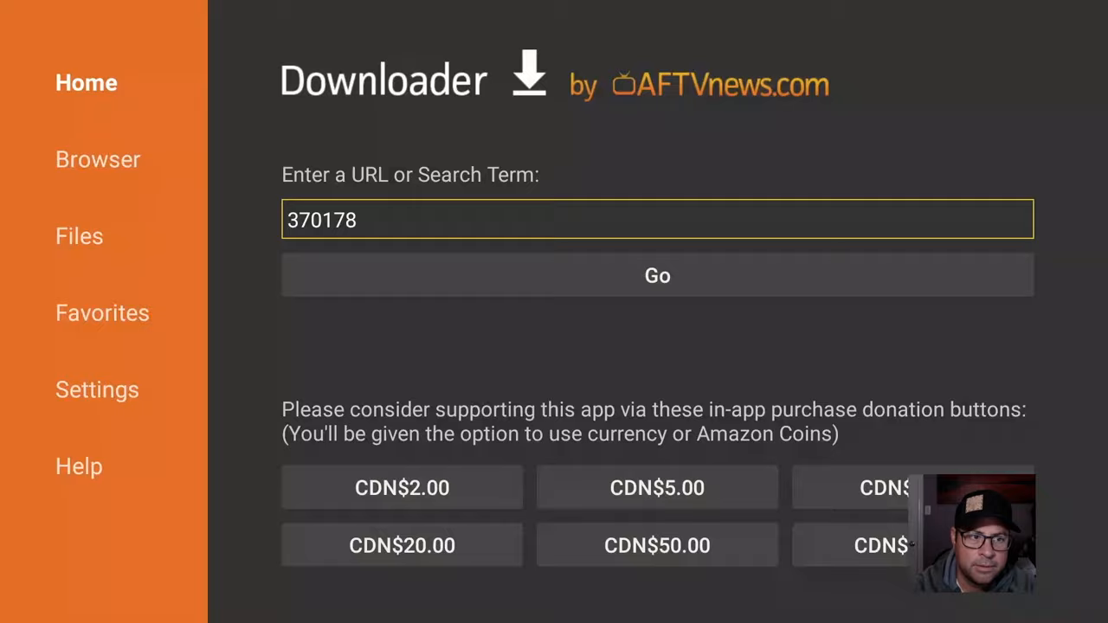
click(658, 275)
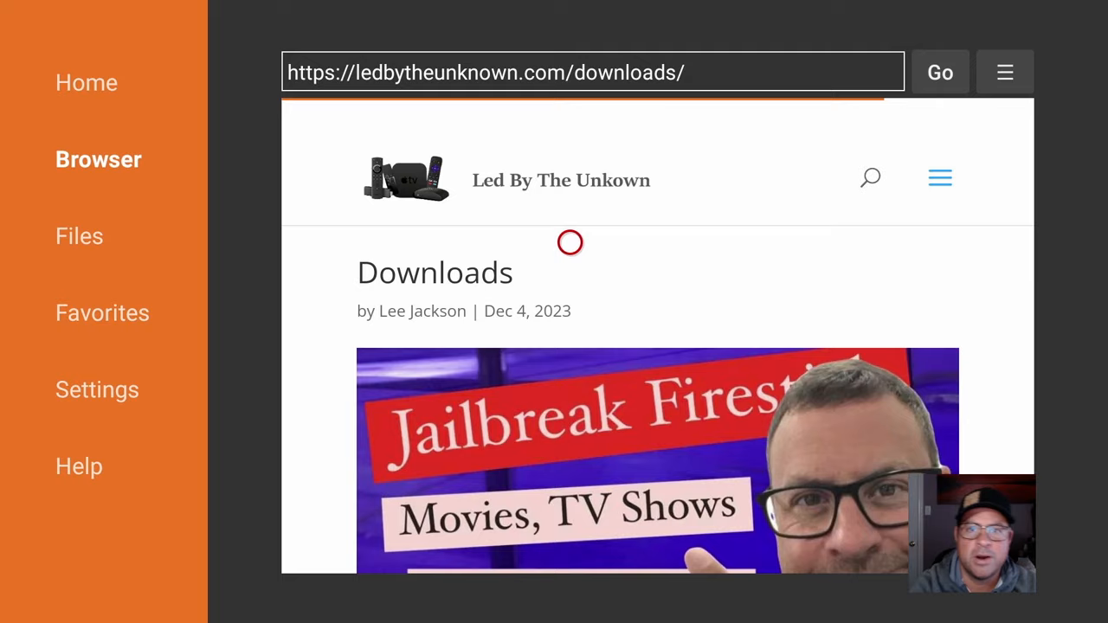
Save the ledbytheunknown.com downloads page as a favorite from the browser menu
click(1005, 73)
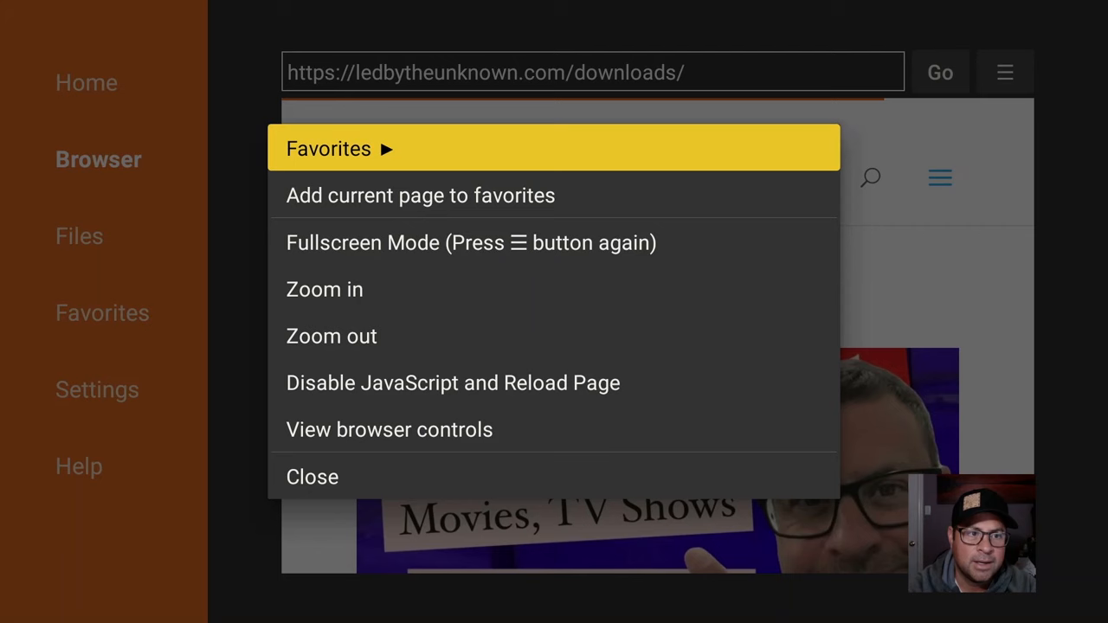
click(419, 194)
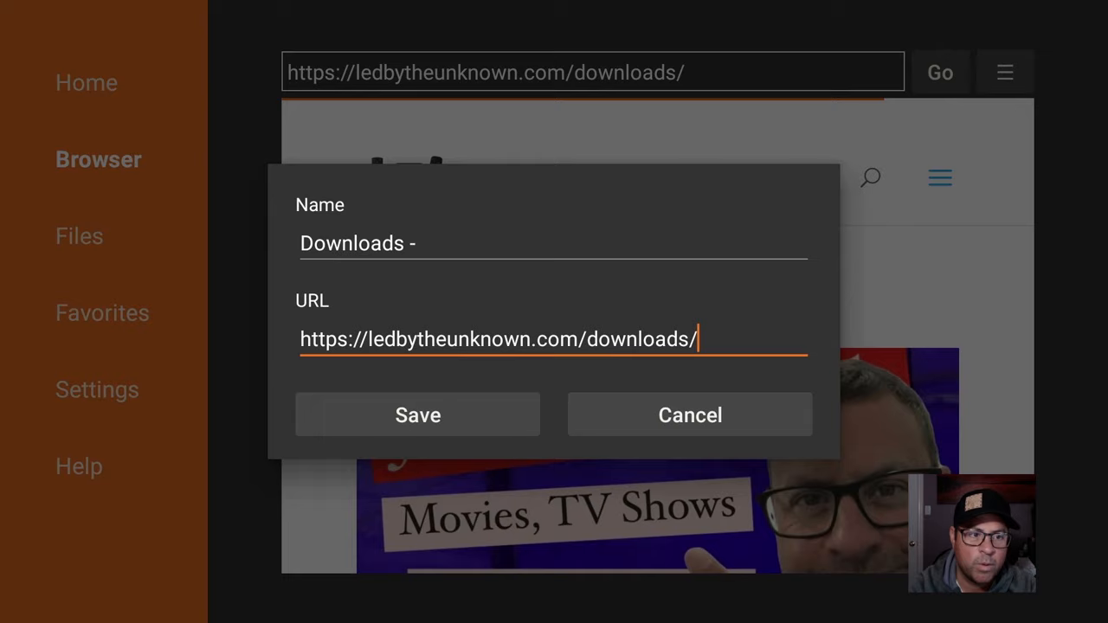
click(417, 416)
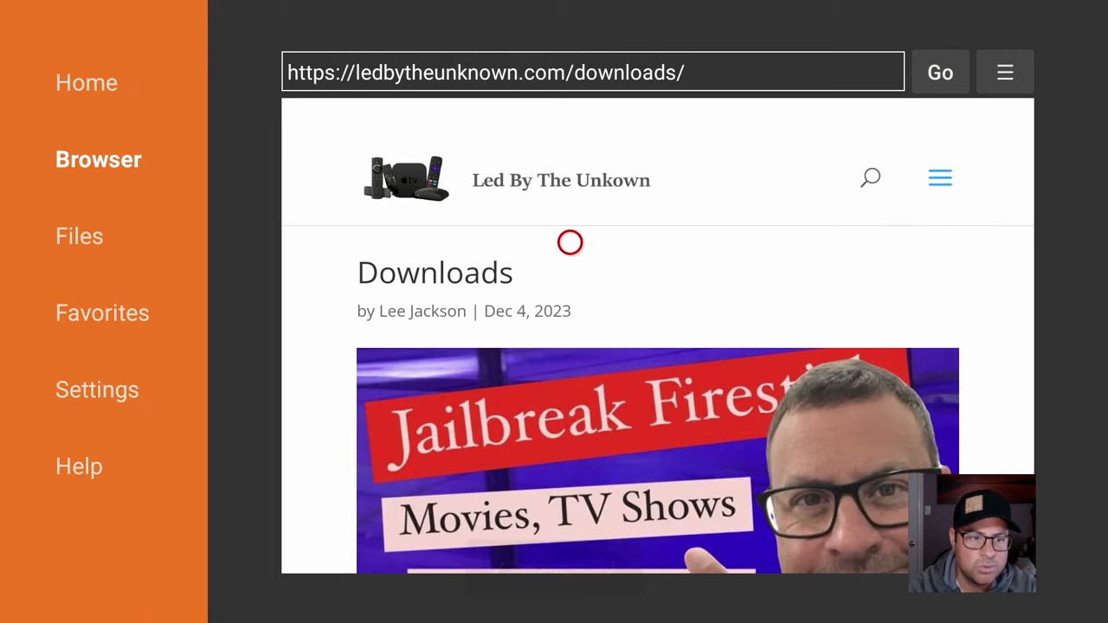
Scroll to the streaming apps list and open the Xumo download page
scroll(down, 3)
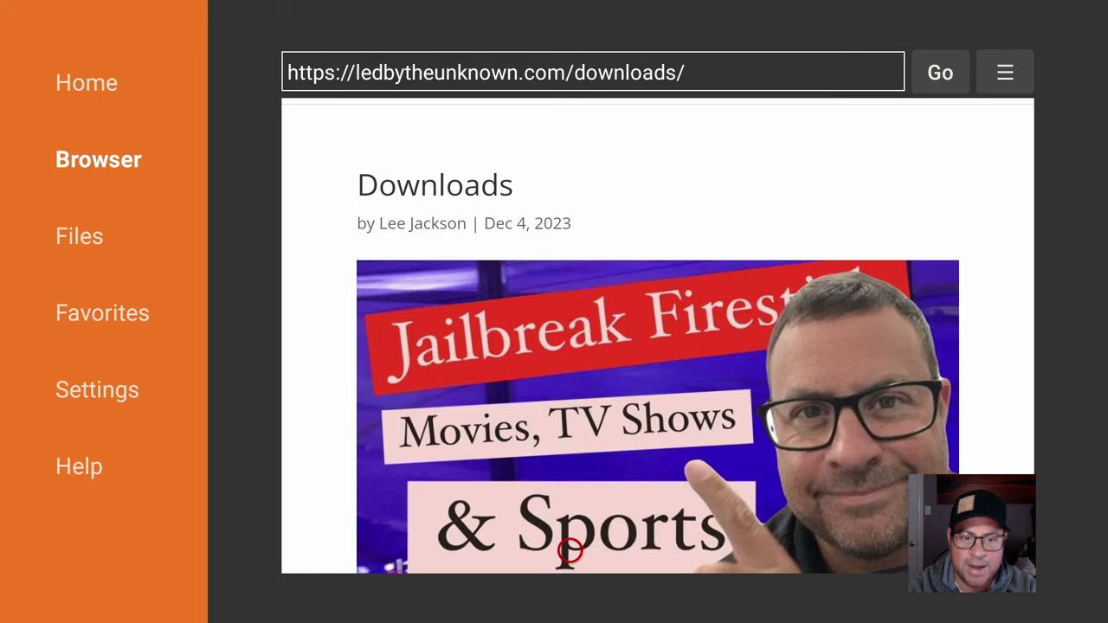
scroll(down, 3)
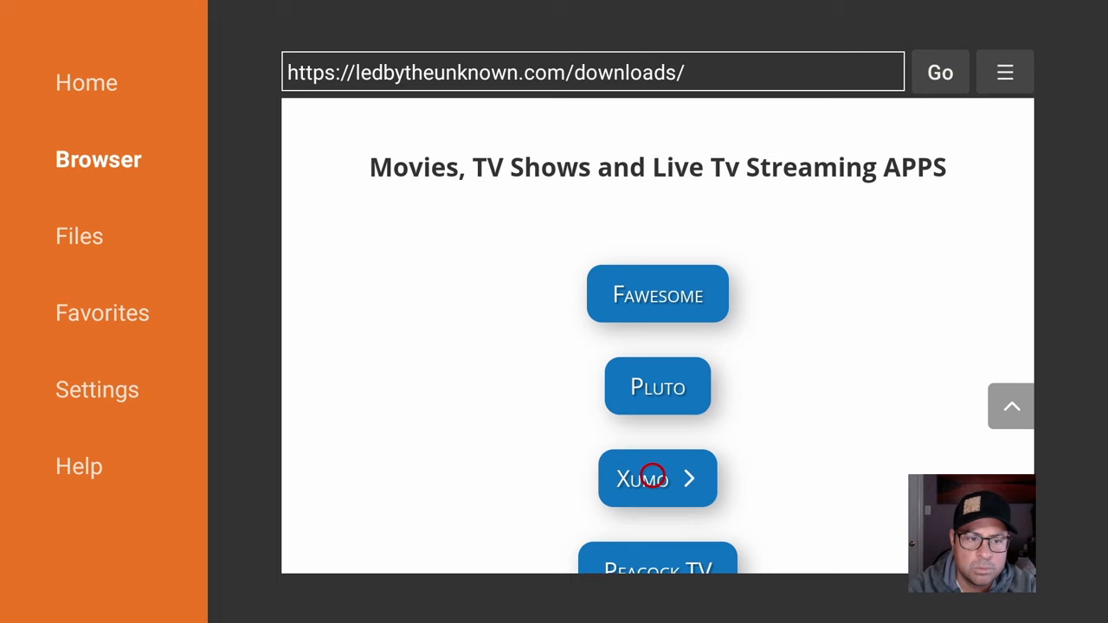
click(658, 478)
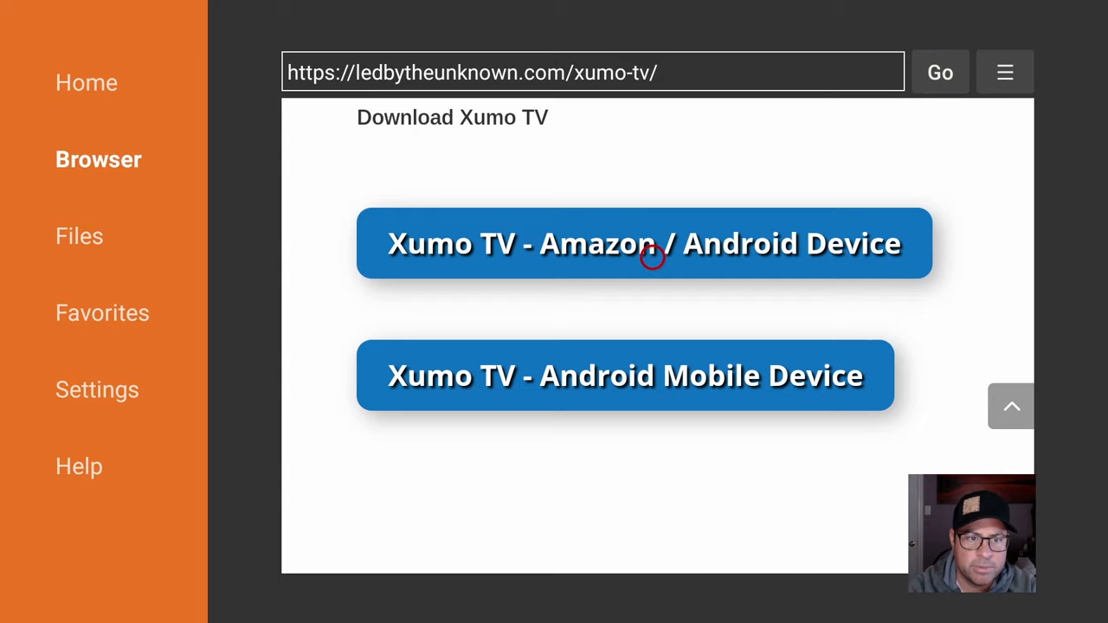
Download Xumo TV for Amazon devices, install Xumo Play and delete its installer file
click(644, 243)
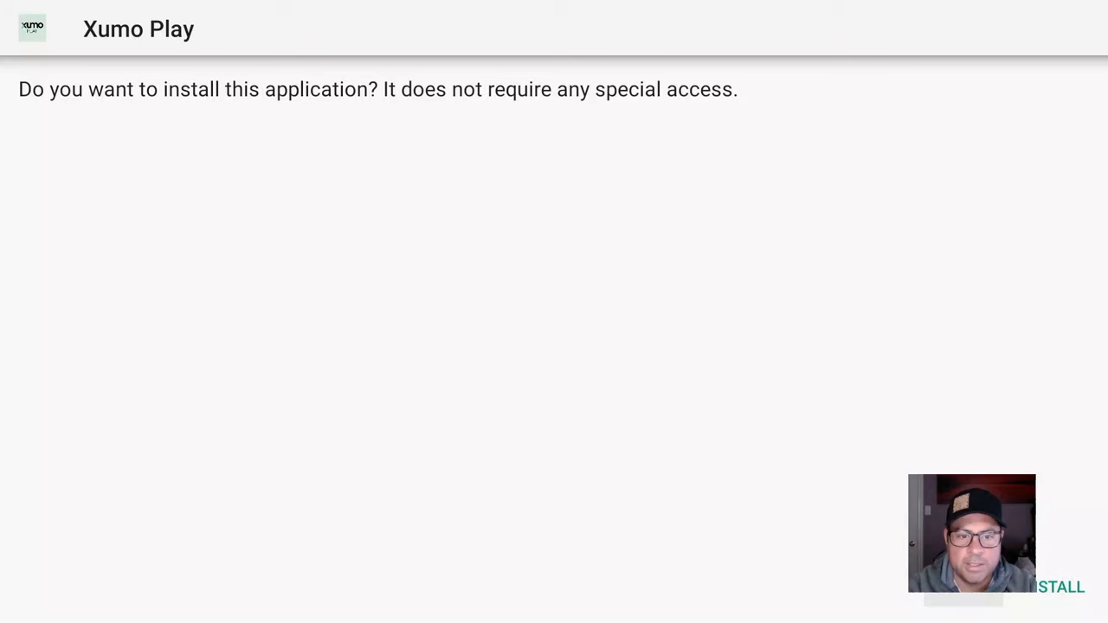
click(1059, 587)
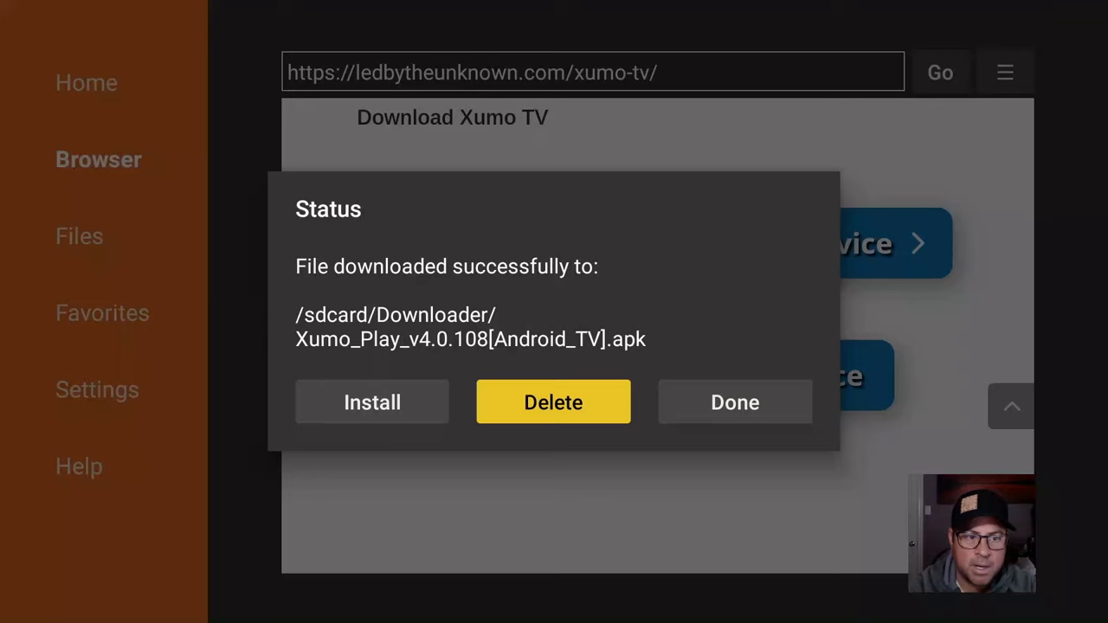
click(554, 402)
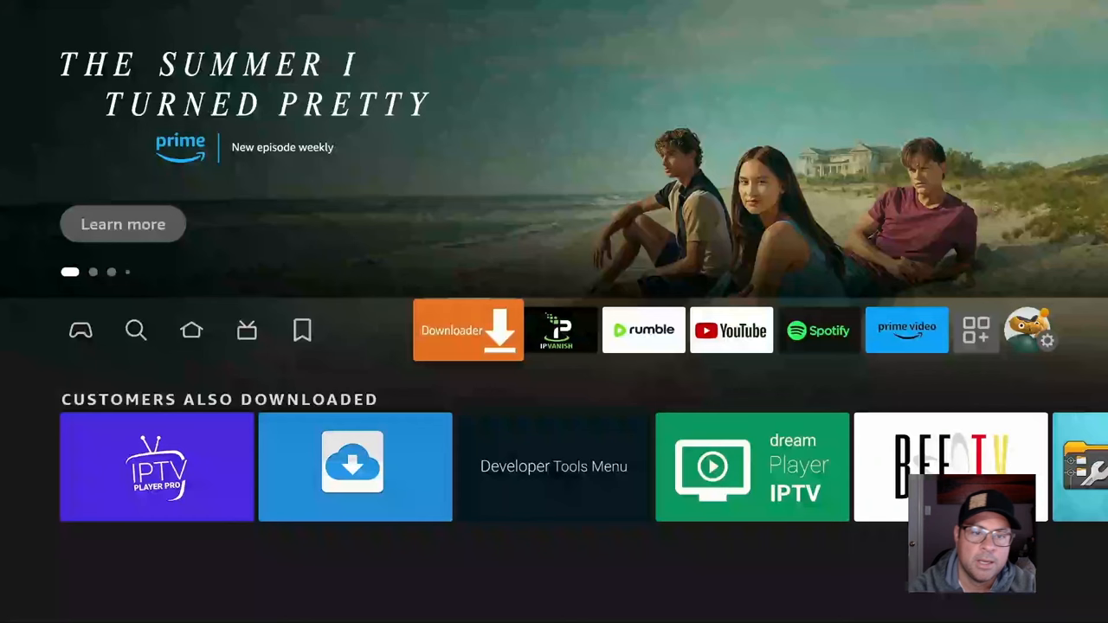
Open the home screen's apps panel and go into My Apps to find Xumo Play
click(246, 329)
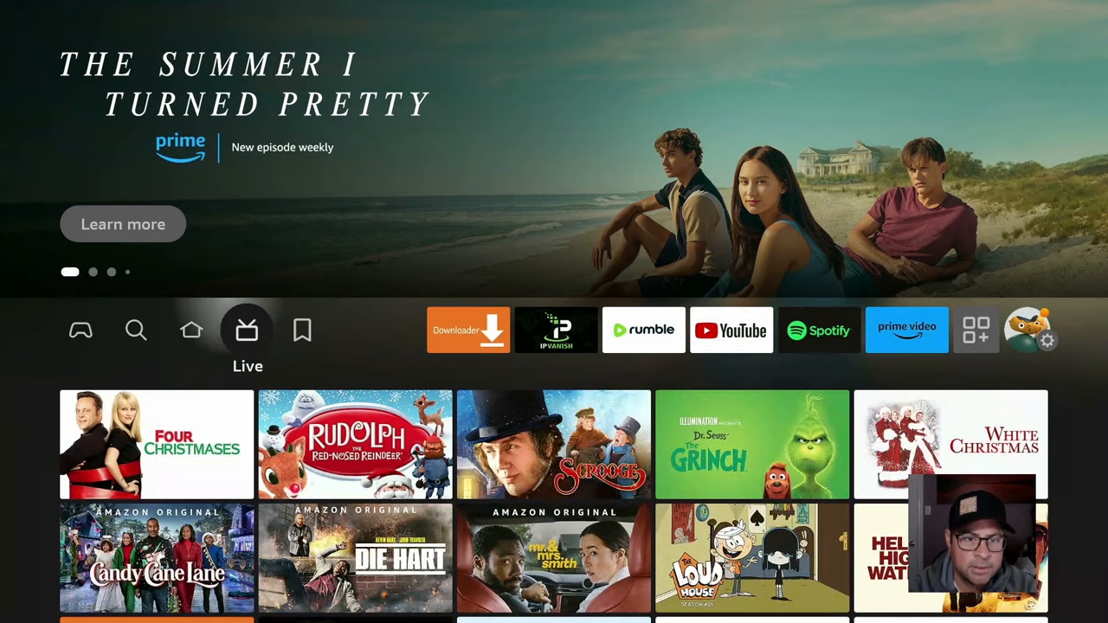
click(976, 329)
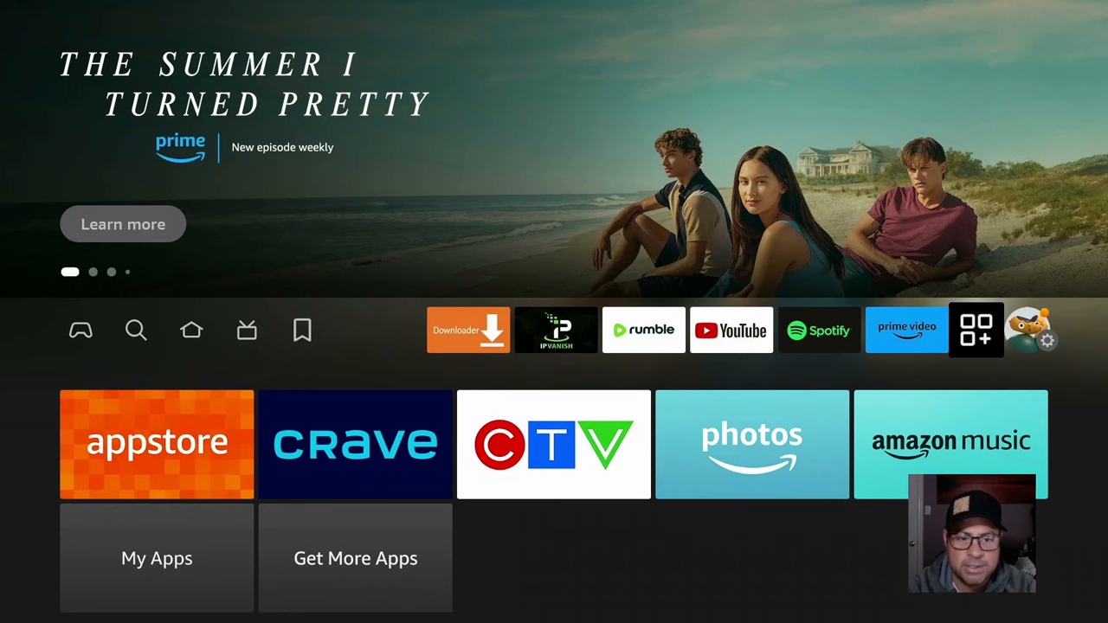
click(976, 329)
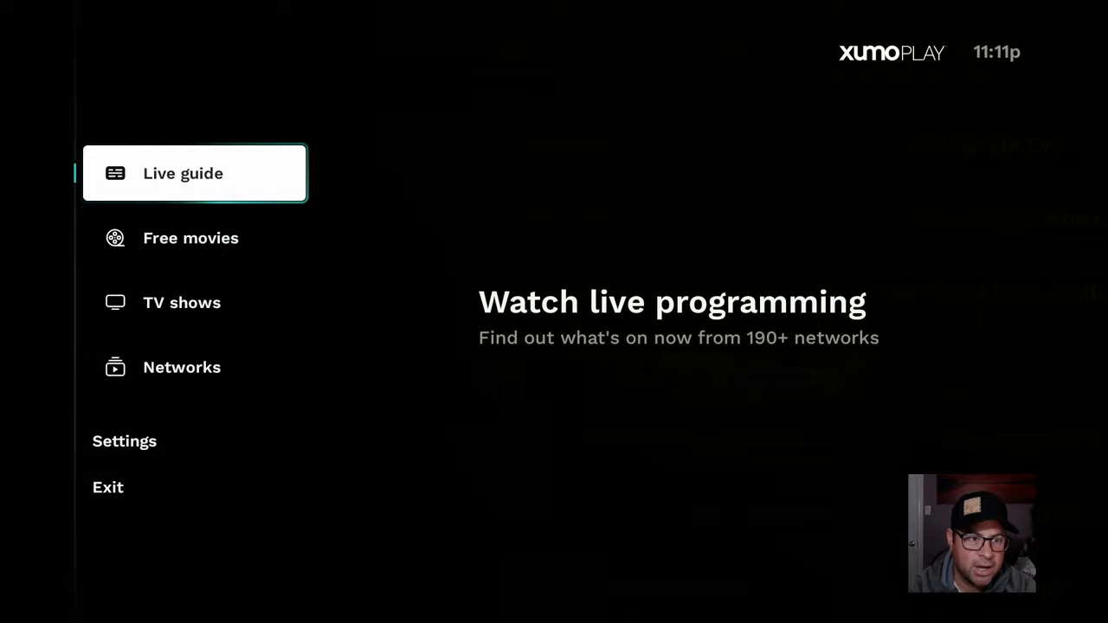
Open Xumo Play's Networks section showing the Holiday Hub channels
click(182, 367)
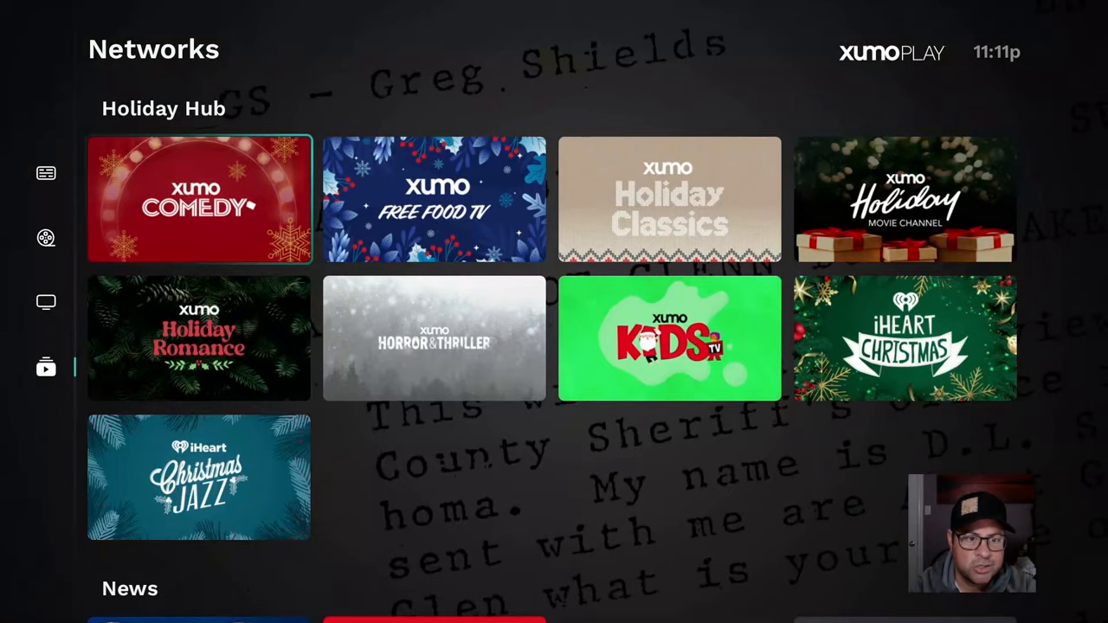
Scroll the Networks list past Weather, Movies, Sports and Combat Sports to the Crime TV channels
scroll(down, 3)
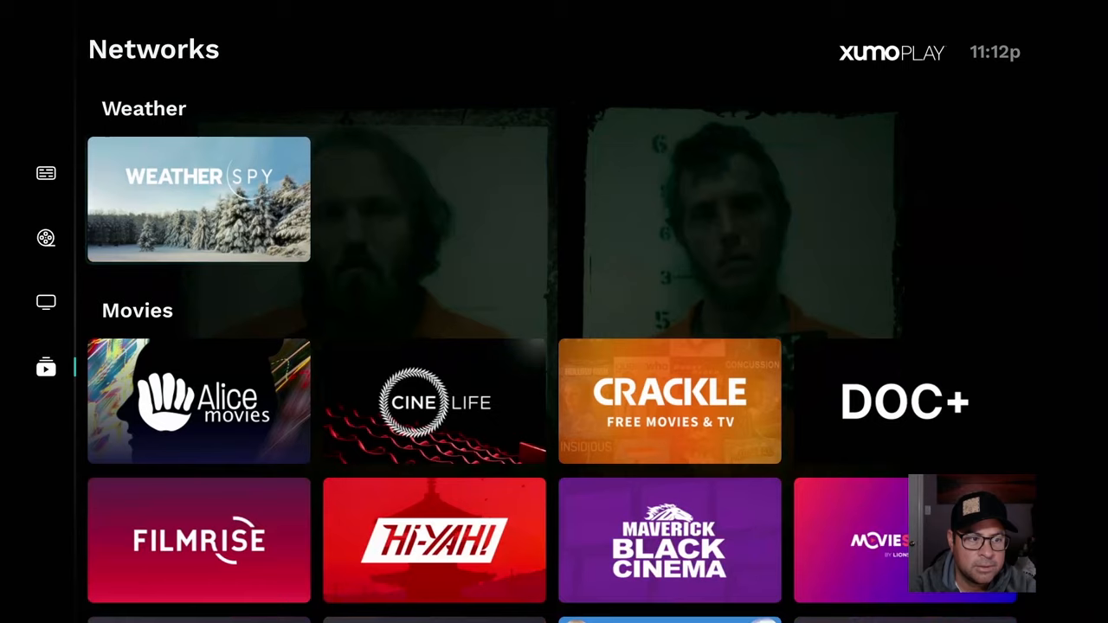
scroll(down, 3)
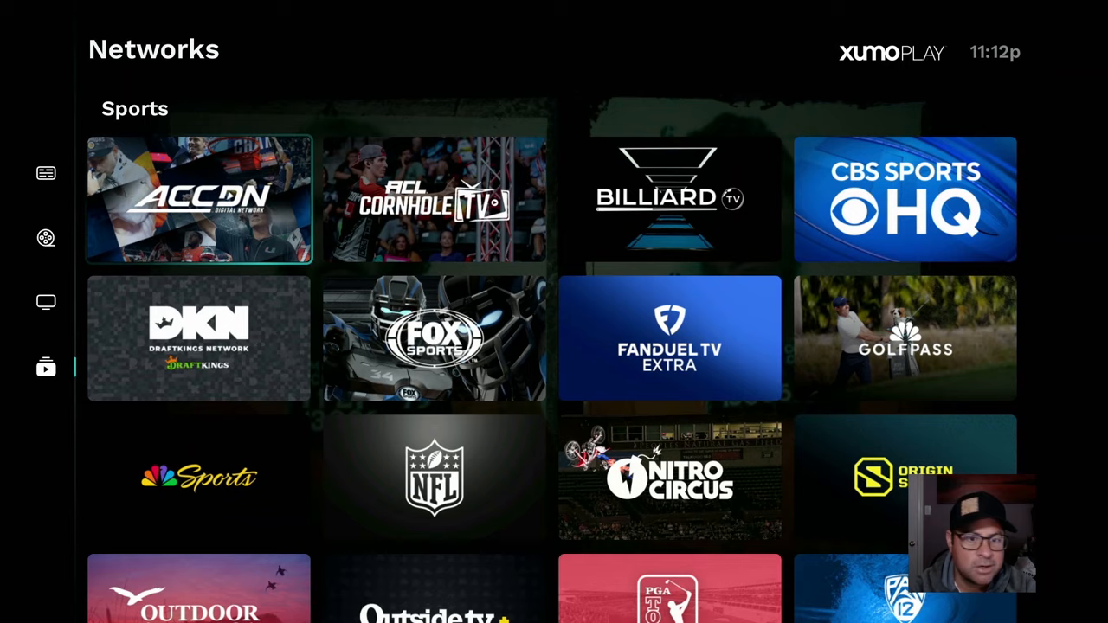
scroll(down, 3)
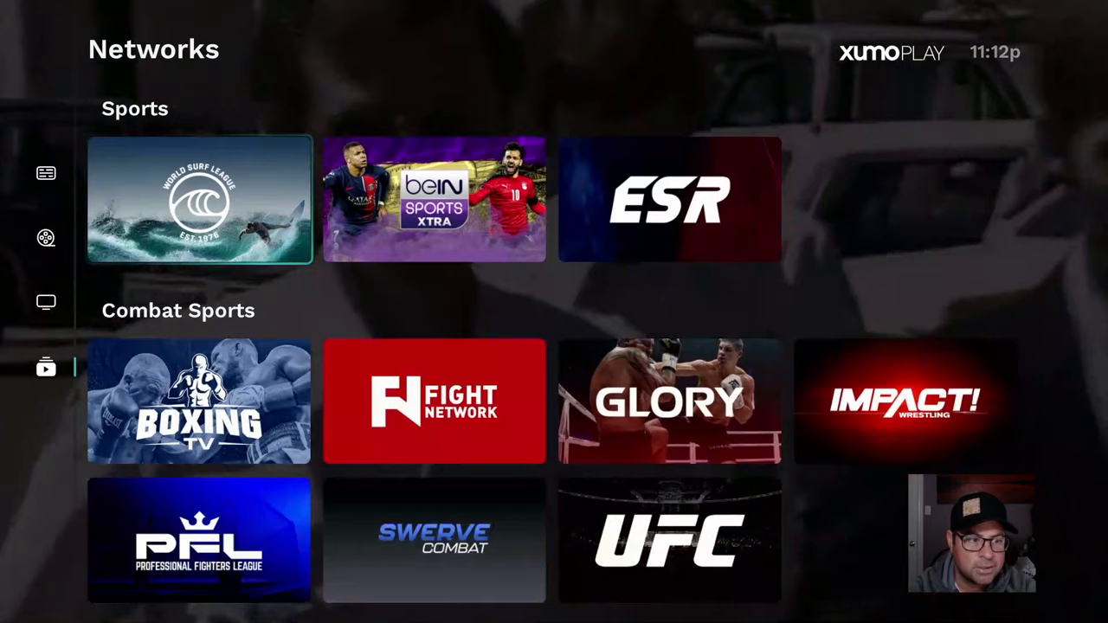
scroll(down, 3)
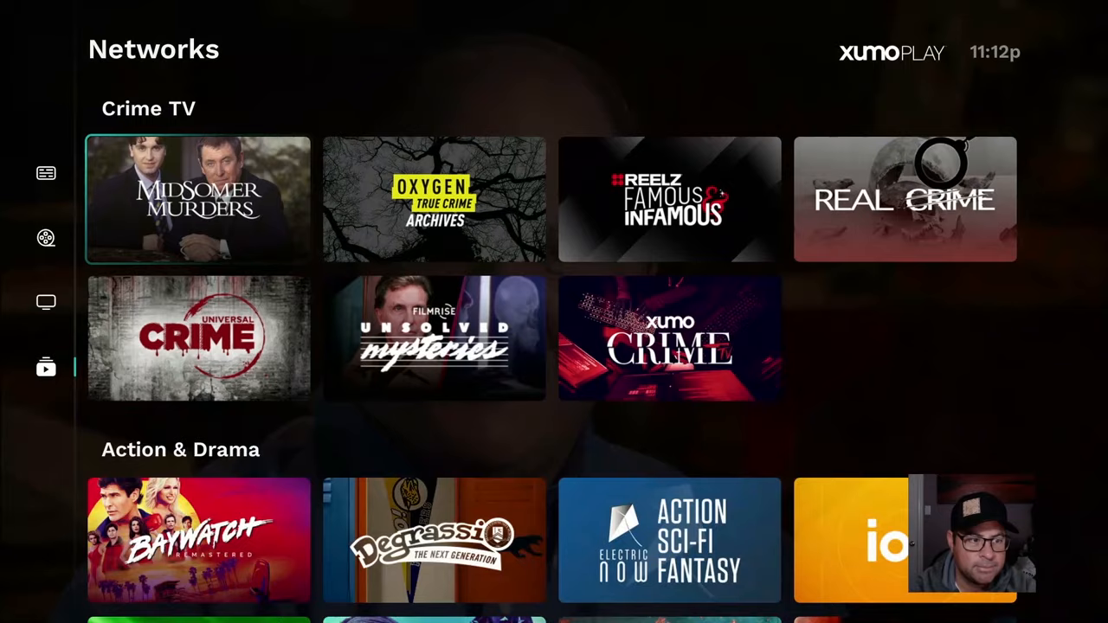
scroll(down, 3)
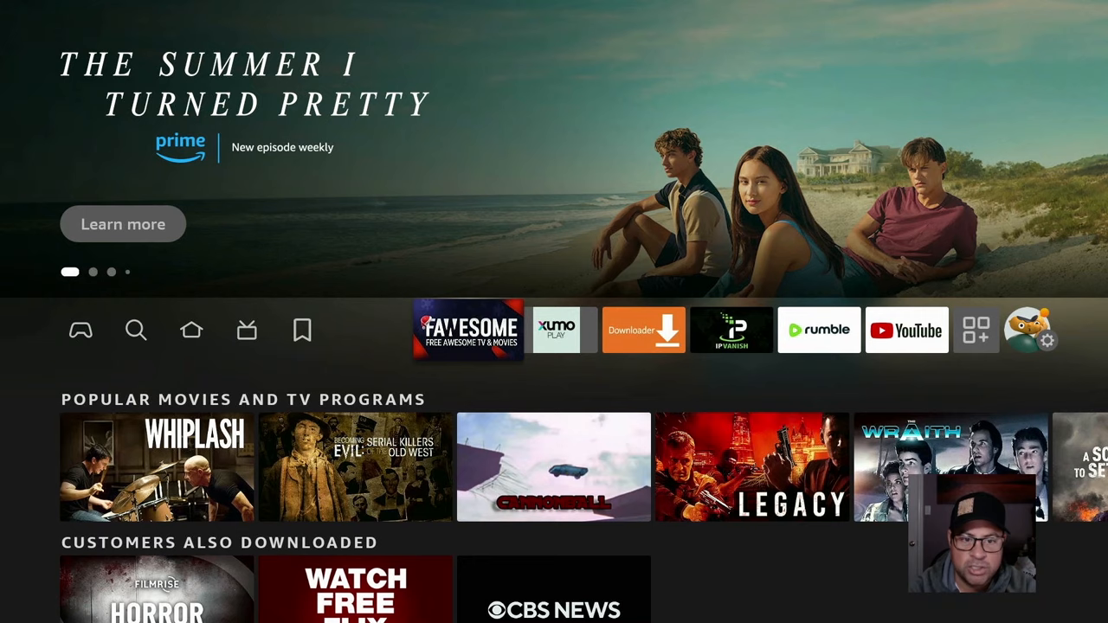
Launch Fawesome from its pinned tile at the front of the home screen app row
click(470, 329)
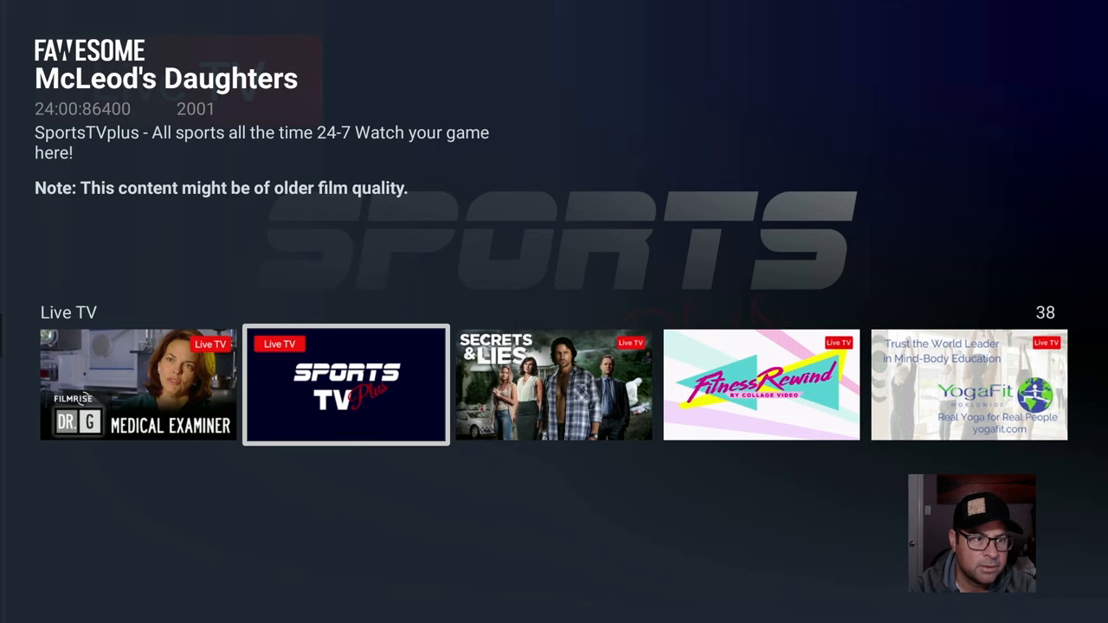
Scroll the Live TV row from Sports TV toward the Documentary, She Streams and Crime channels
scroll(right, 3)
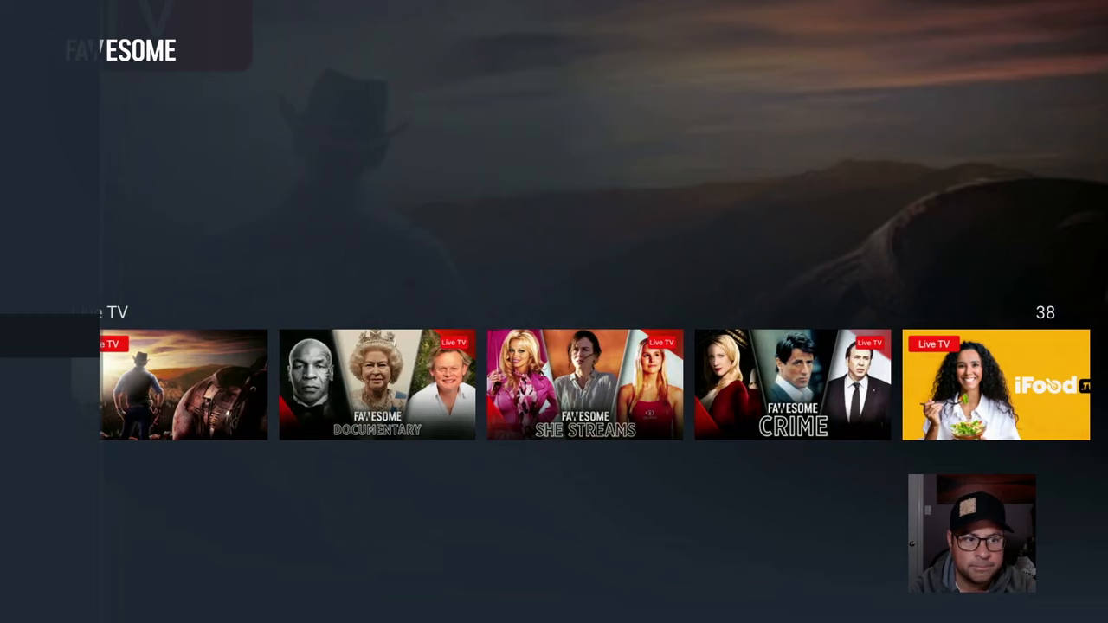